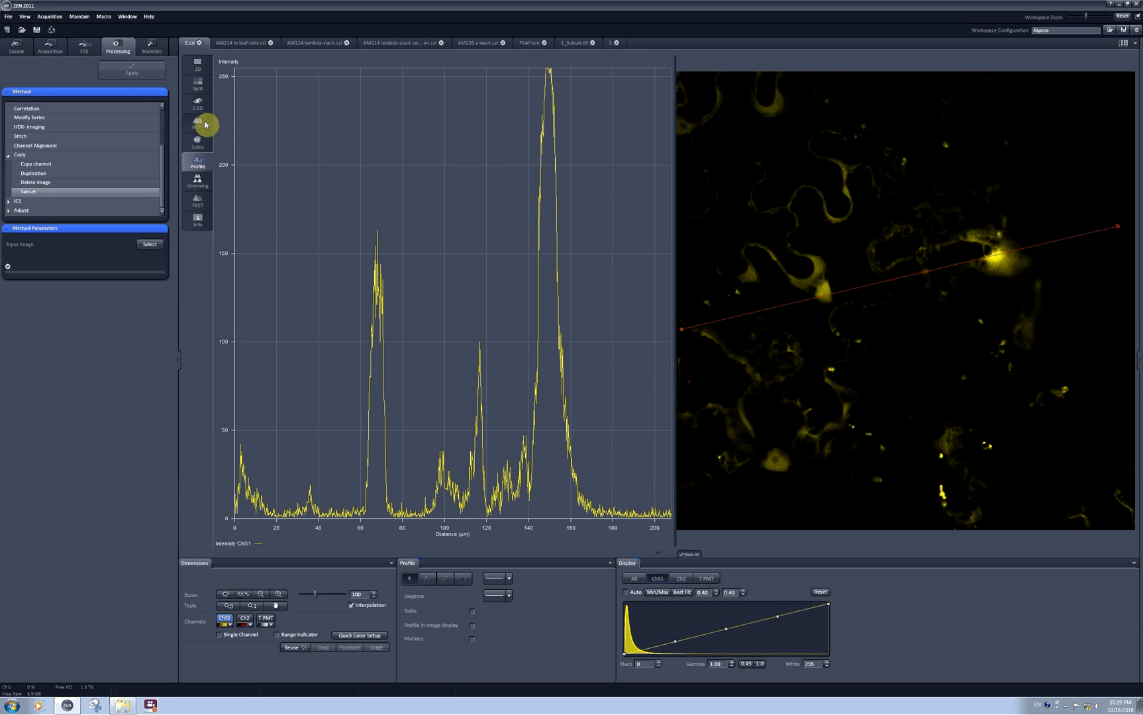
mouse_move(225, 184)
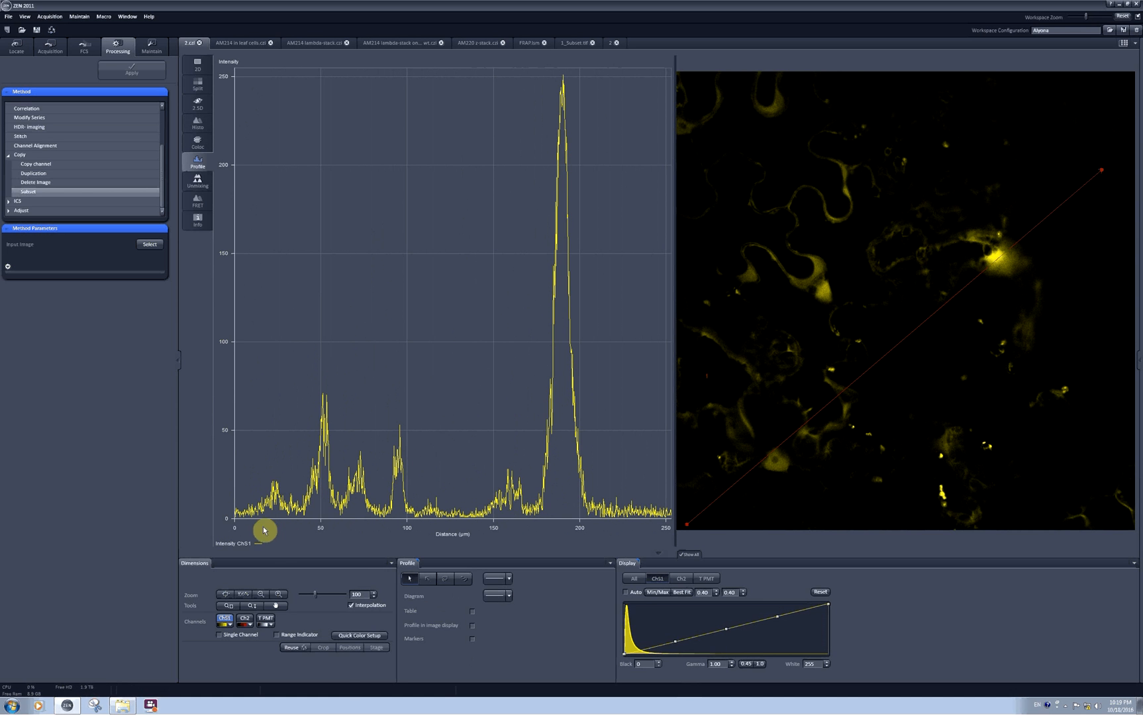
mouse_move(249, 513)
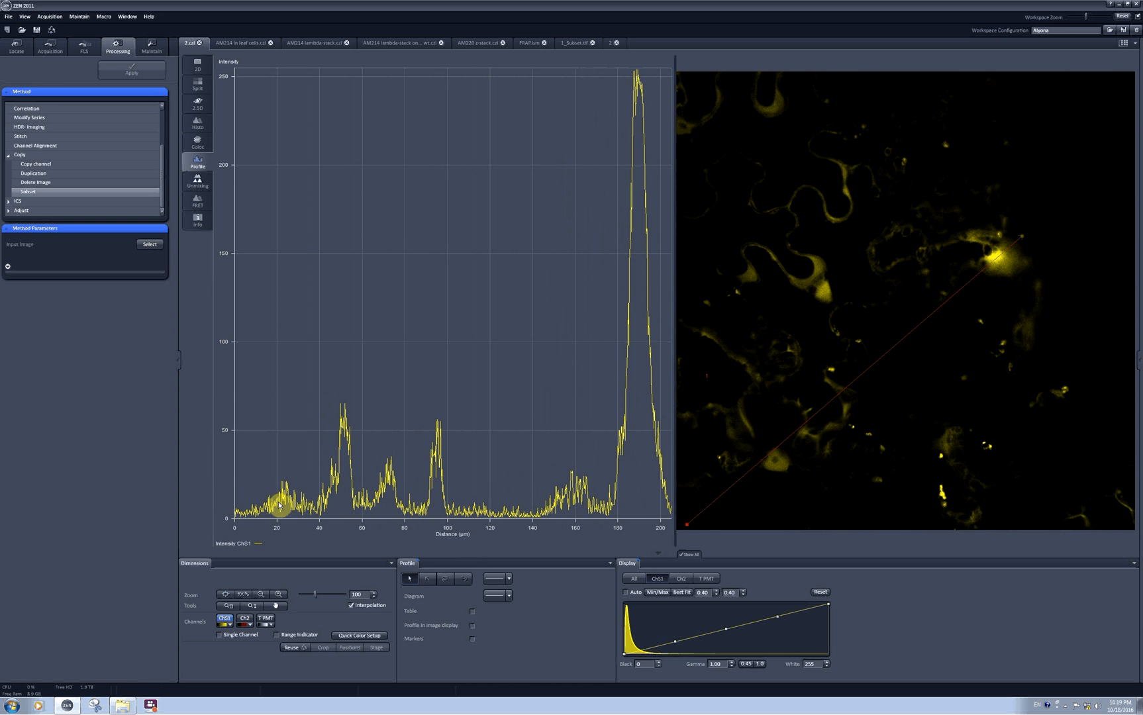
mouse_move(588, 417)
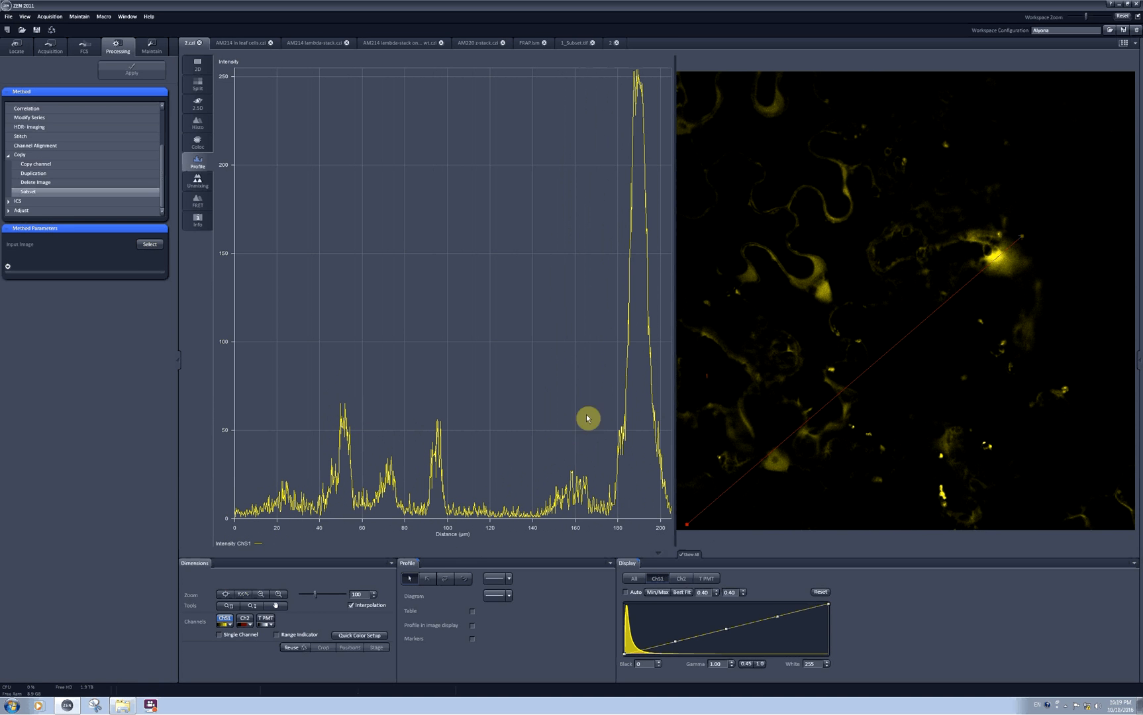
mouse_move(1054, 270)
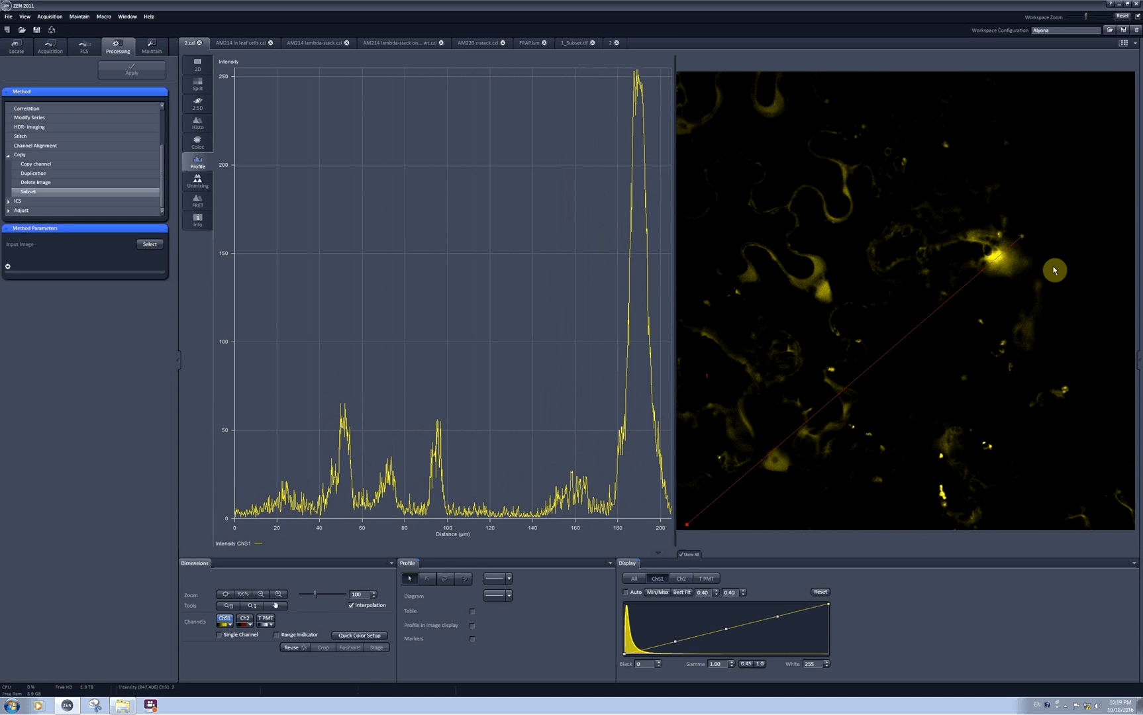
mouse_move(775, 475)
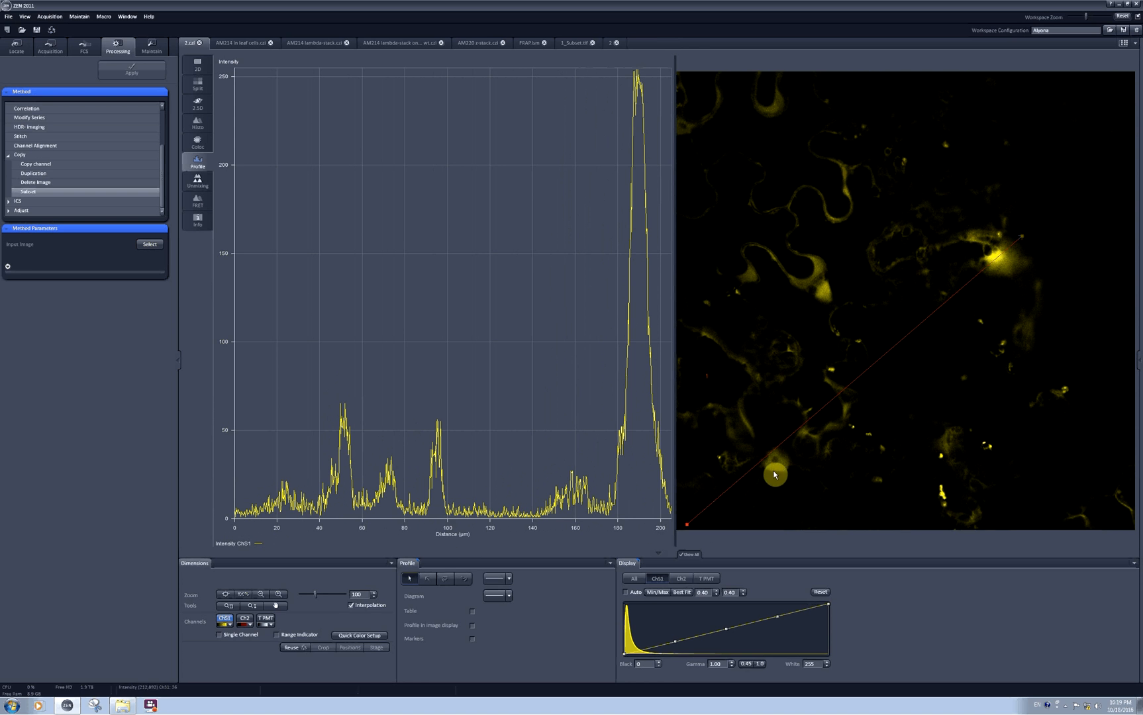
mouse_move(434, 487)
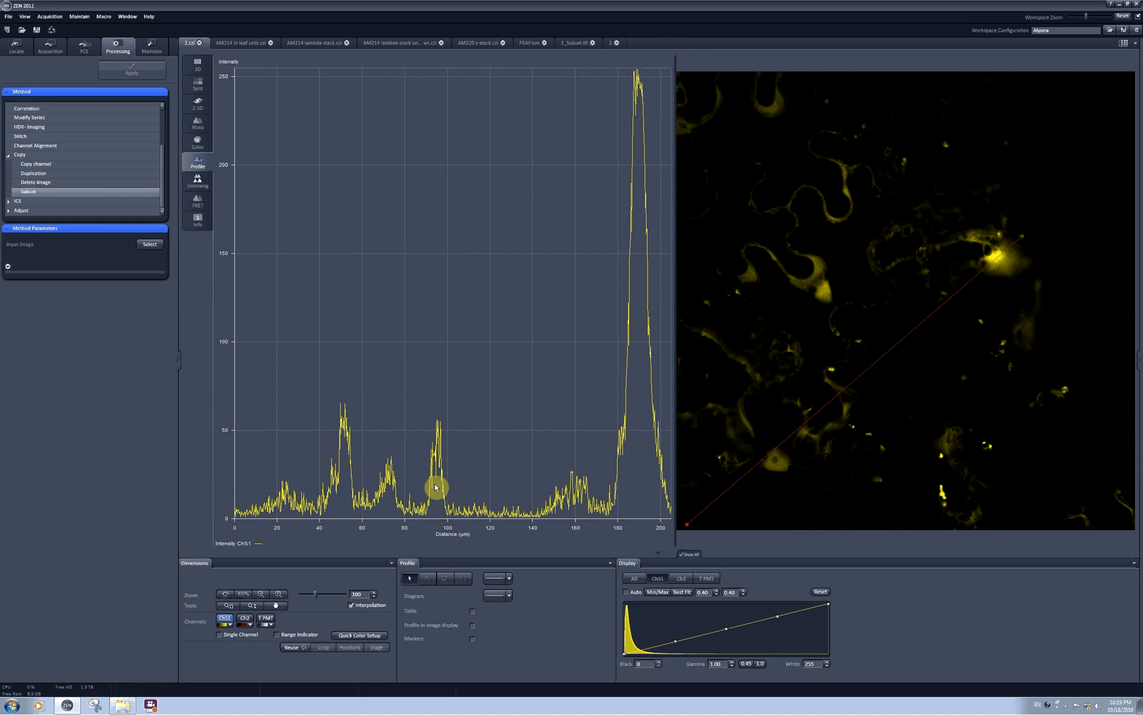
mouse_move(999, 240)
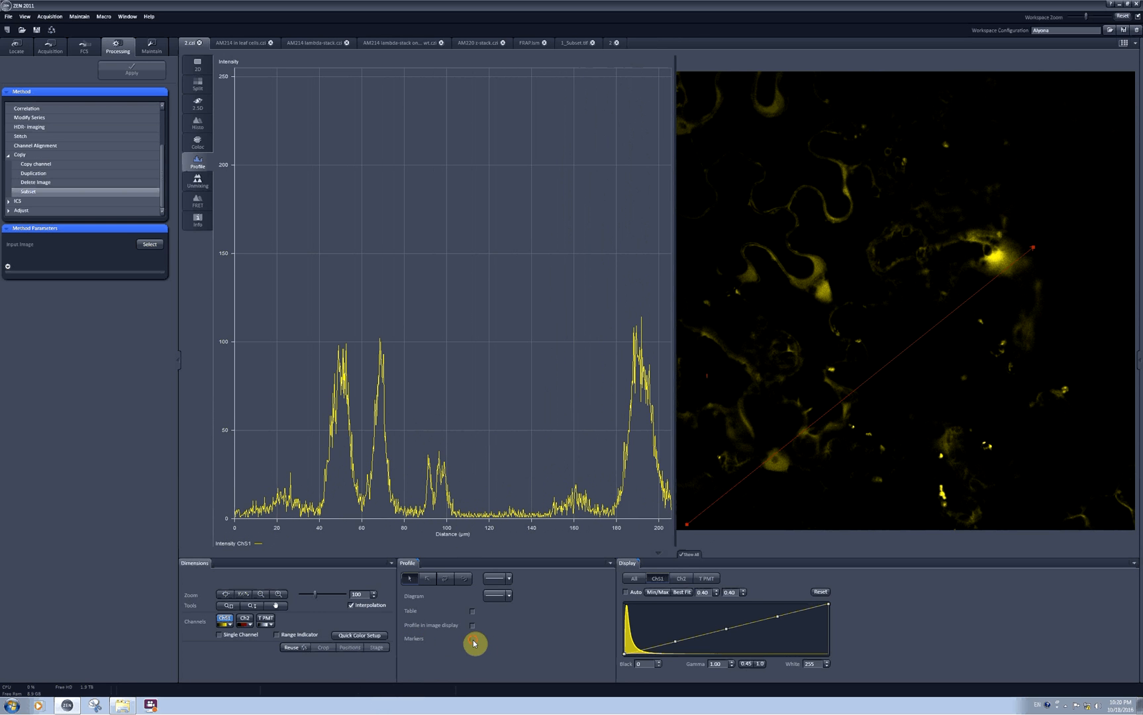
Enable measurement markers on the intensity plot to read distances and intensities
click(473, 638)
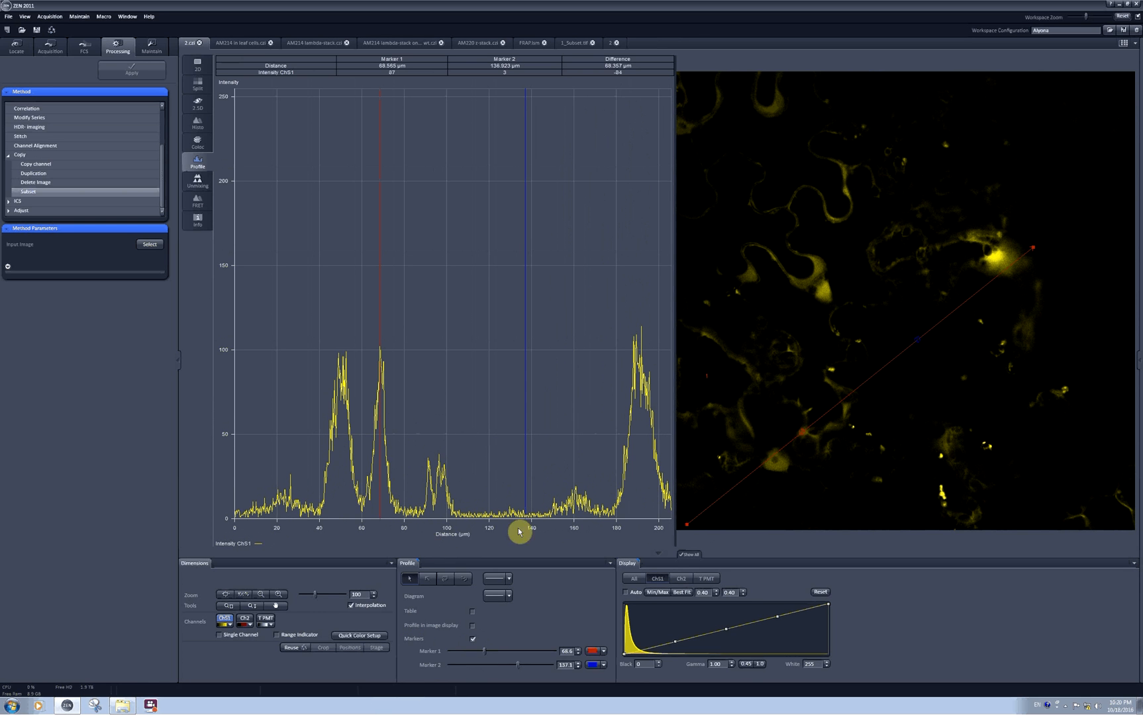
mouse_move(801, 434)
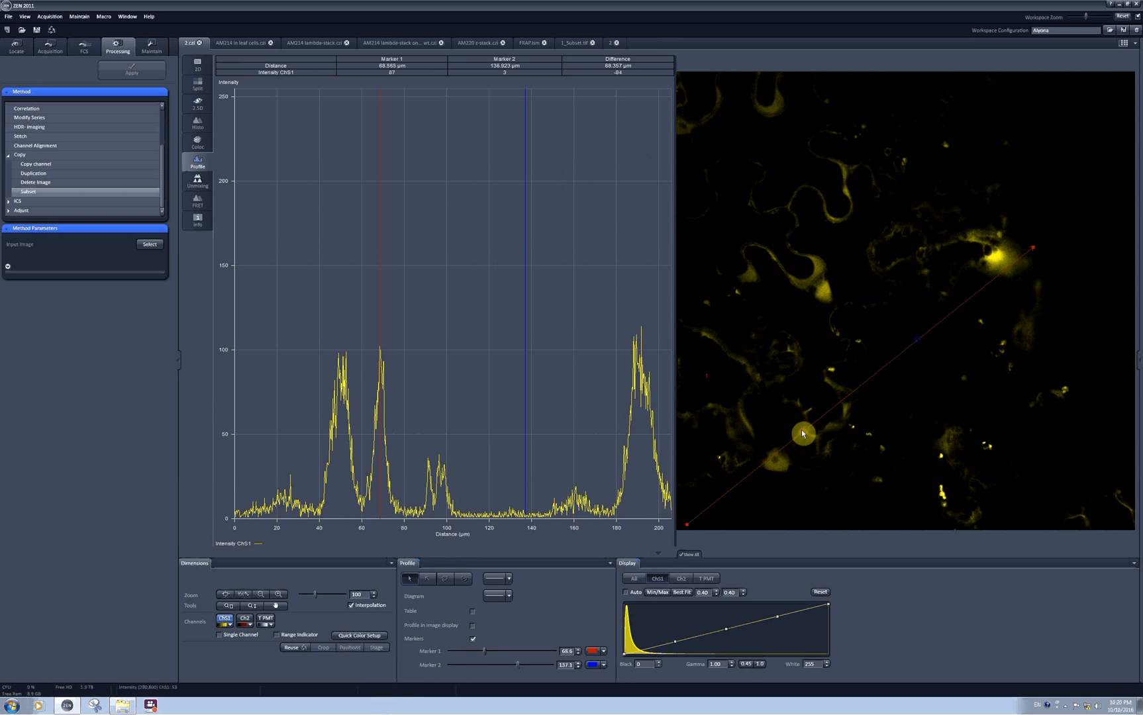
mouse_move(481, 675)
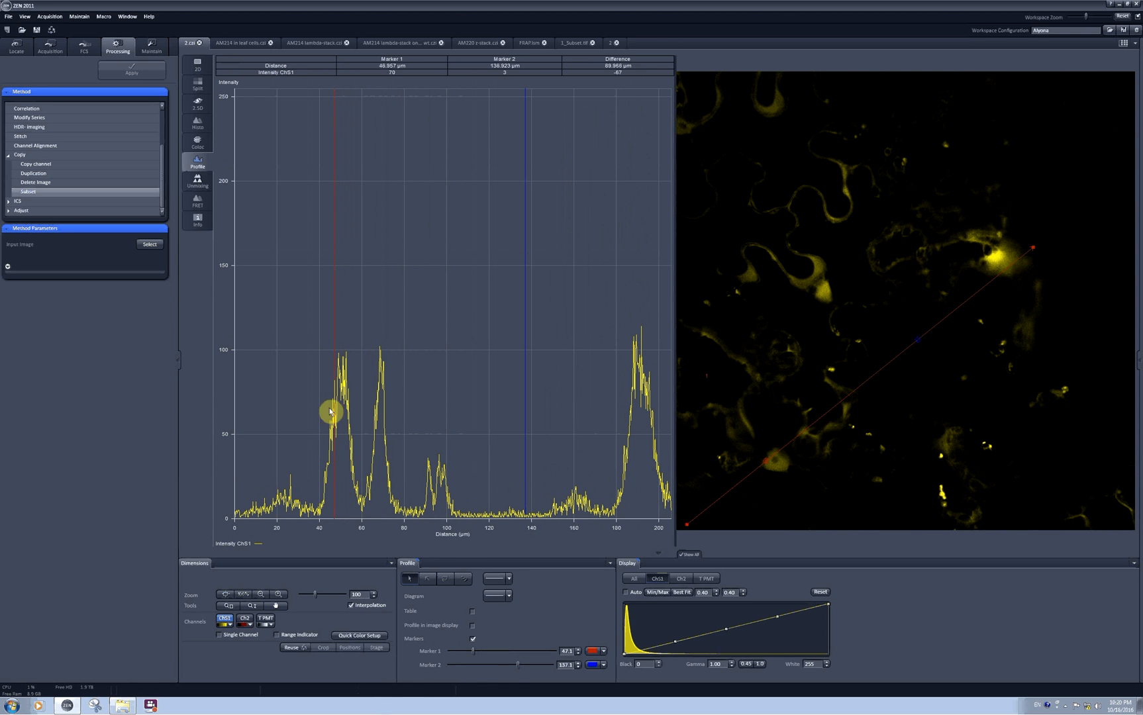
mouse_move(779, 485)
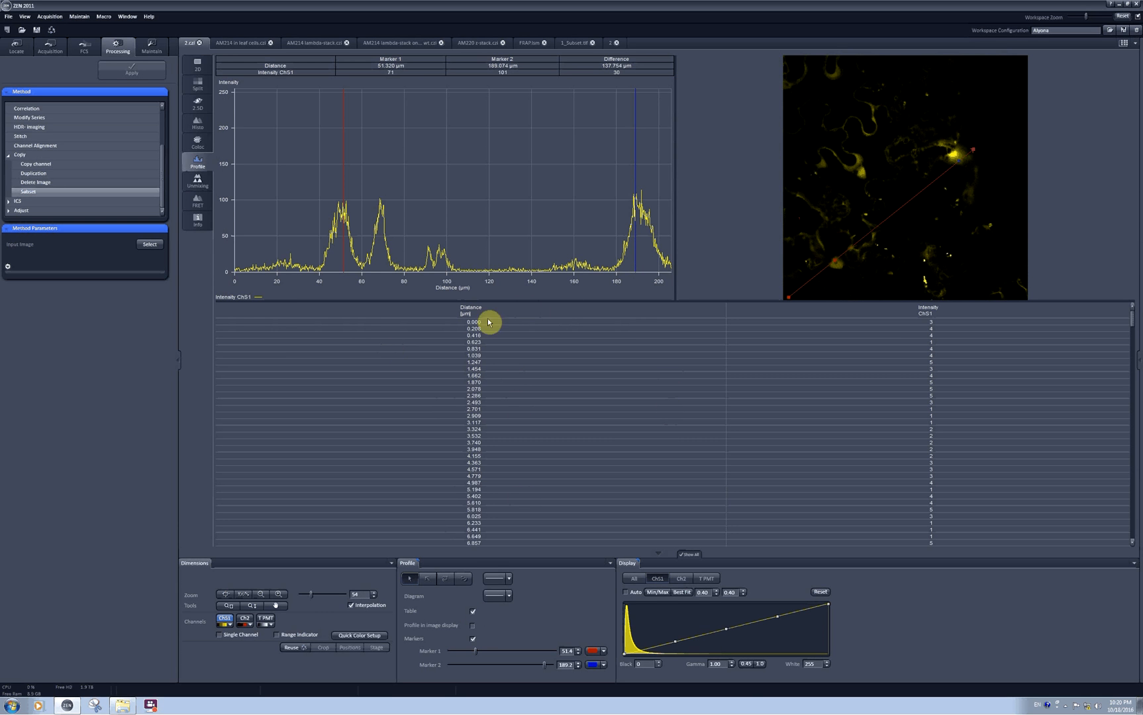
mouse_move(472, 322)
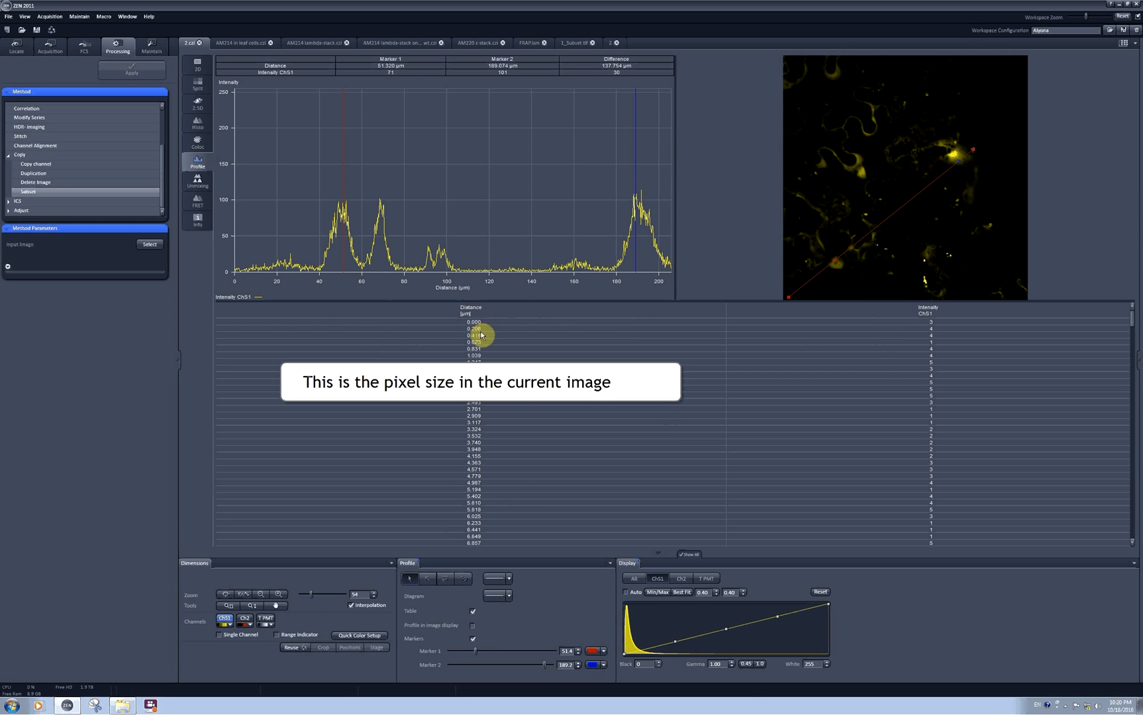
mouse_move(483, 330)
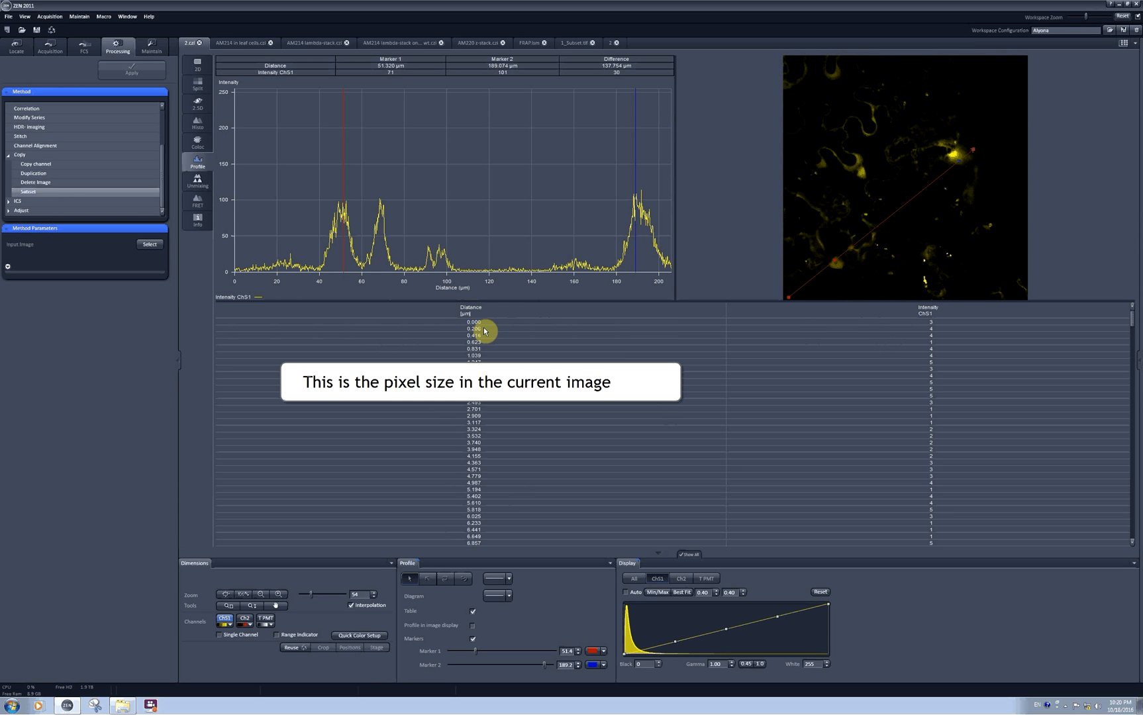
mouse_move(246, 311)
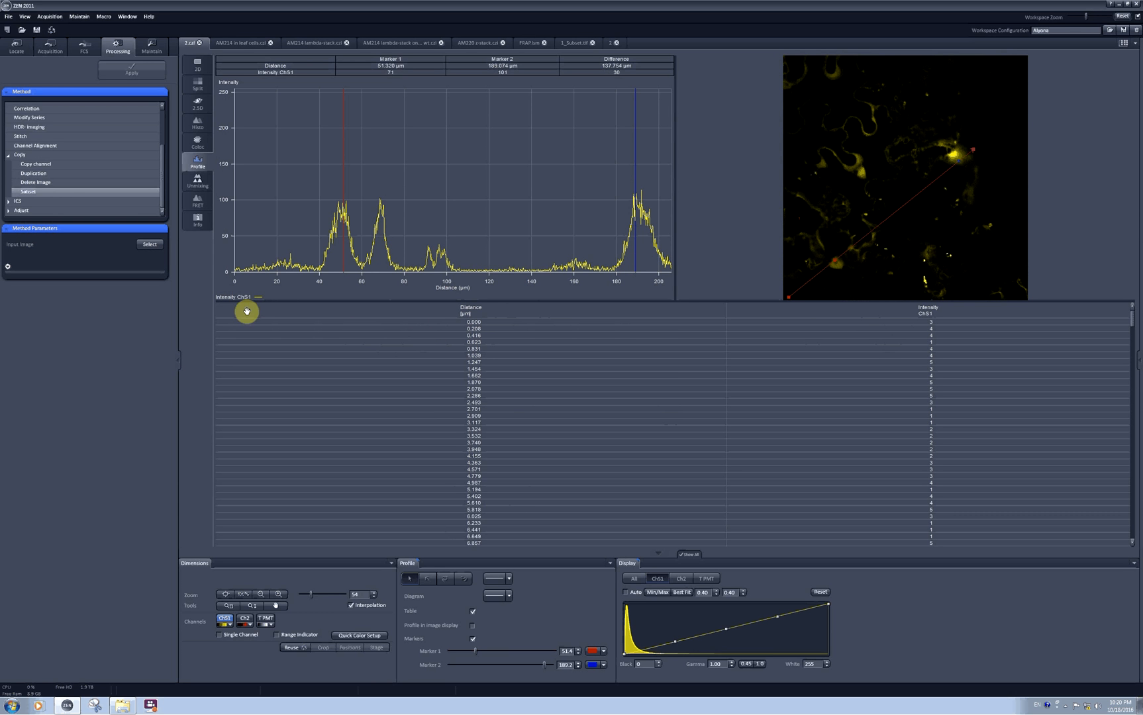
Copy the profile's distance and intensity data table via its context menu
right_click(246, 311)
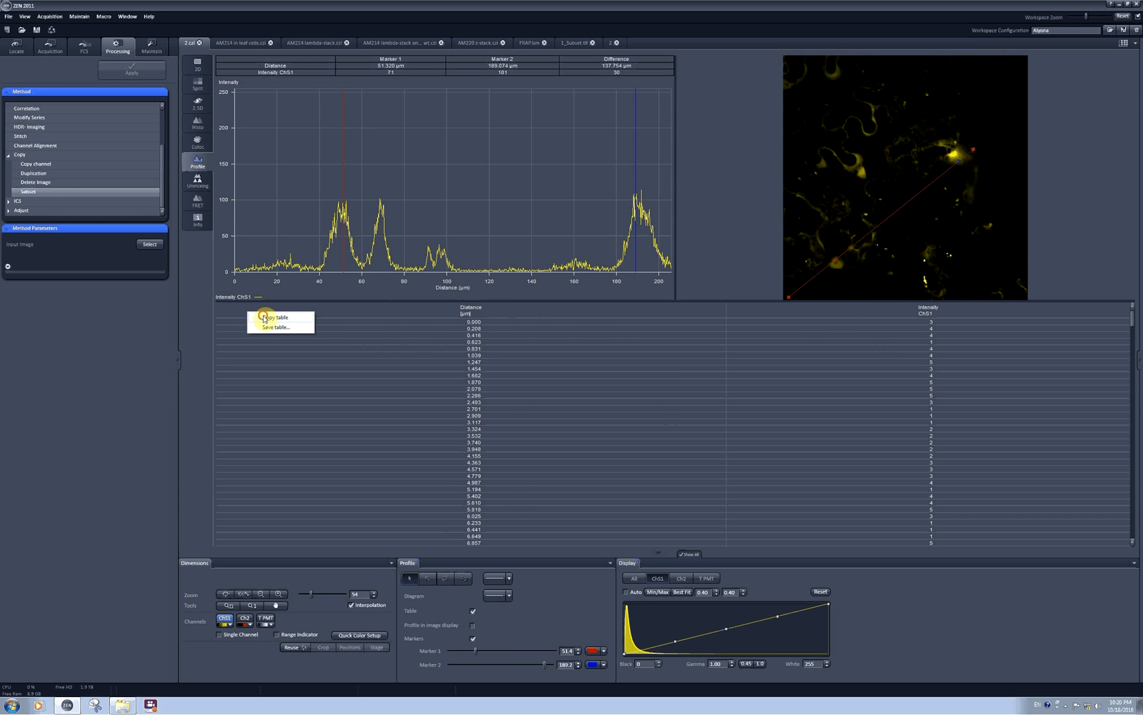
click(615, 349)
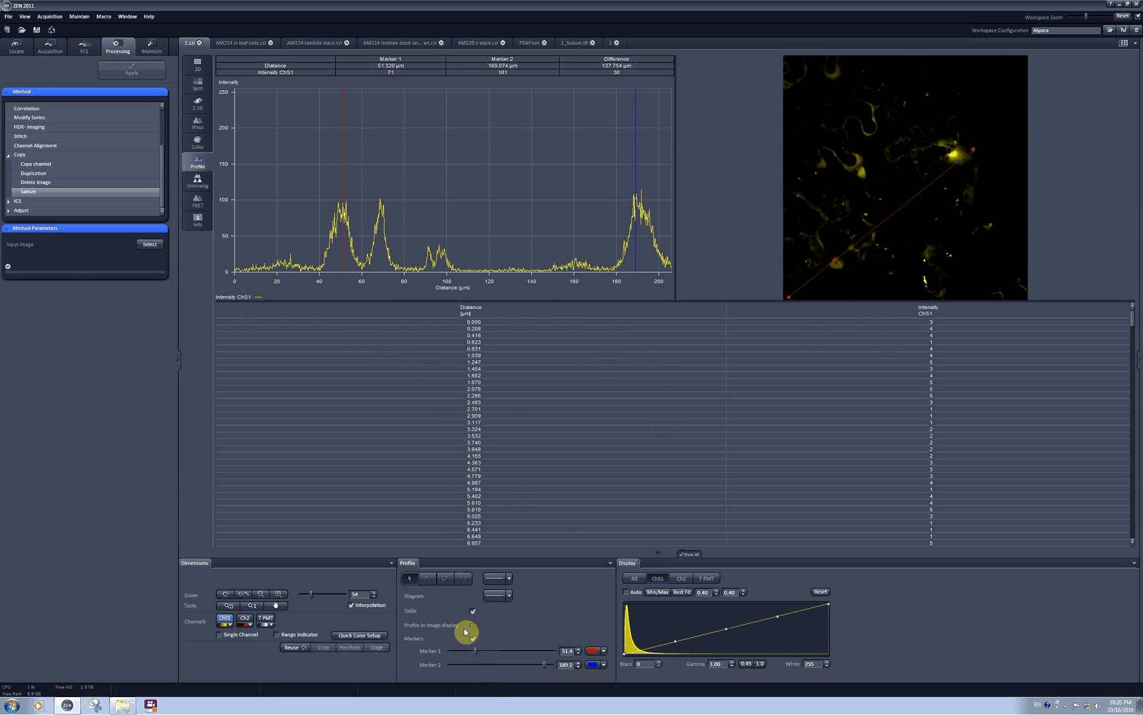
Show the profile in the image display in blue and hide the markers
click(473, 625)
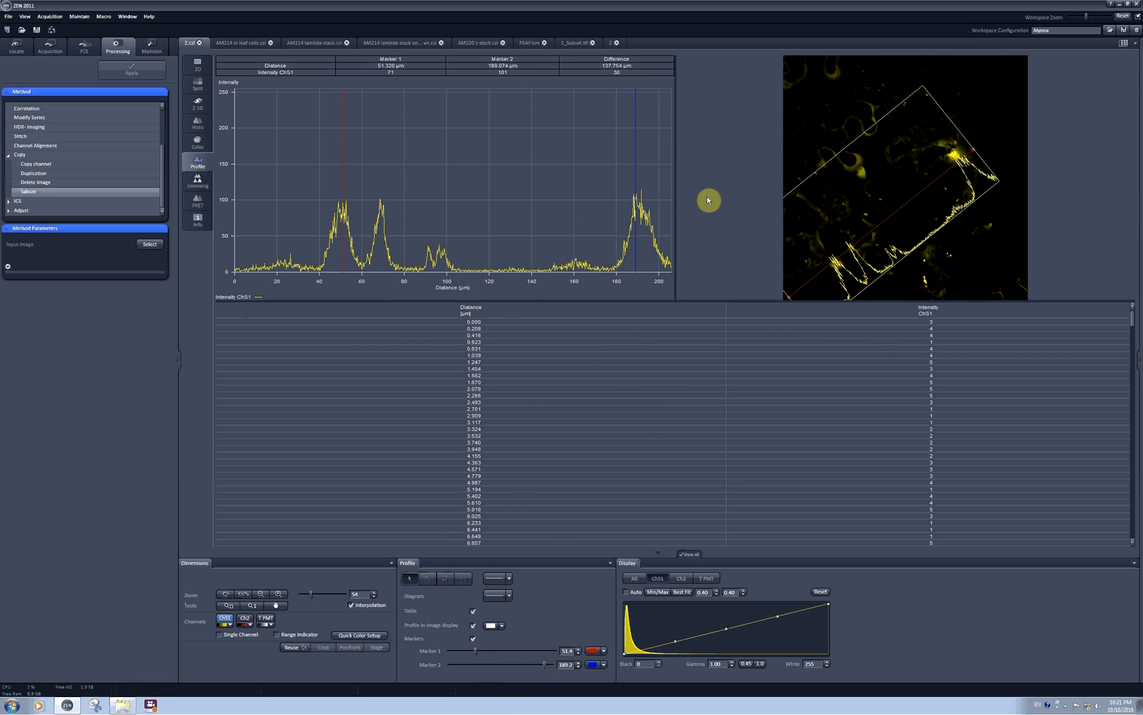
mouse_move(739, 249)
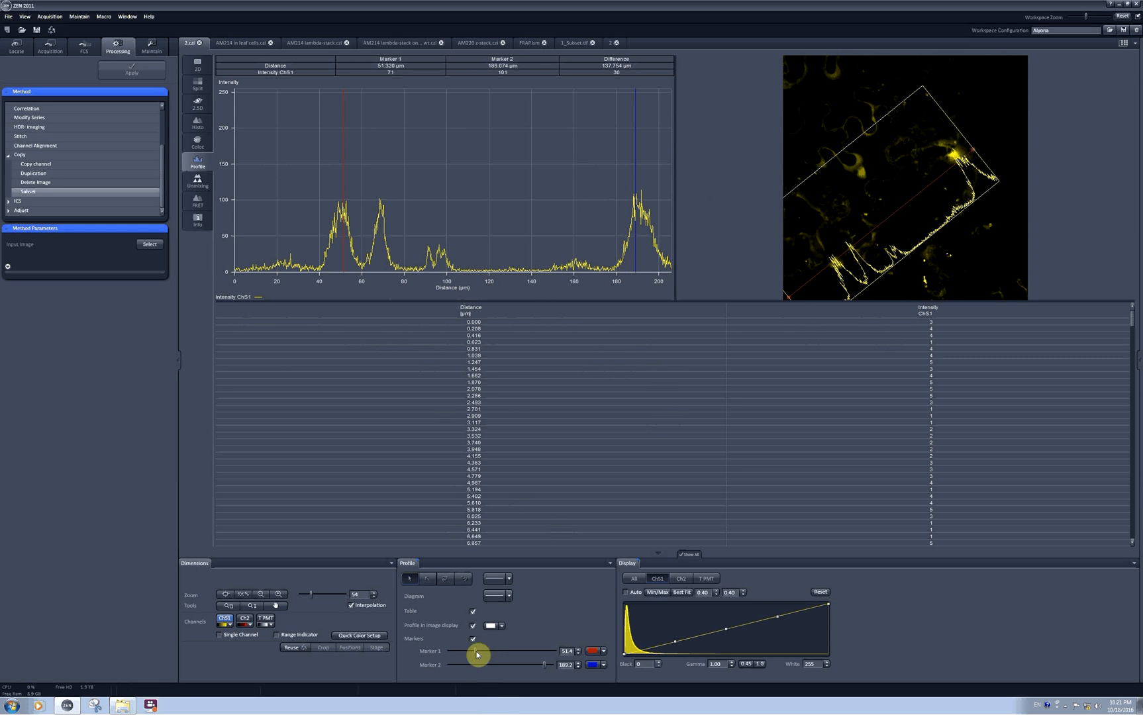
click(473, 639)
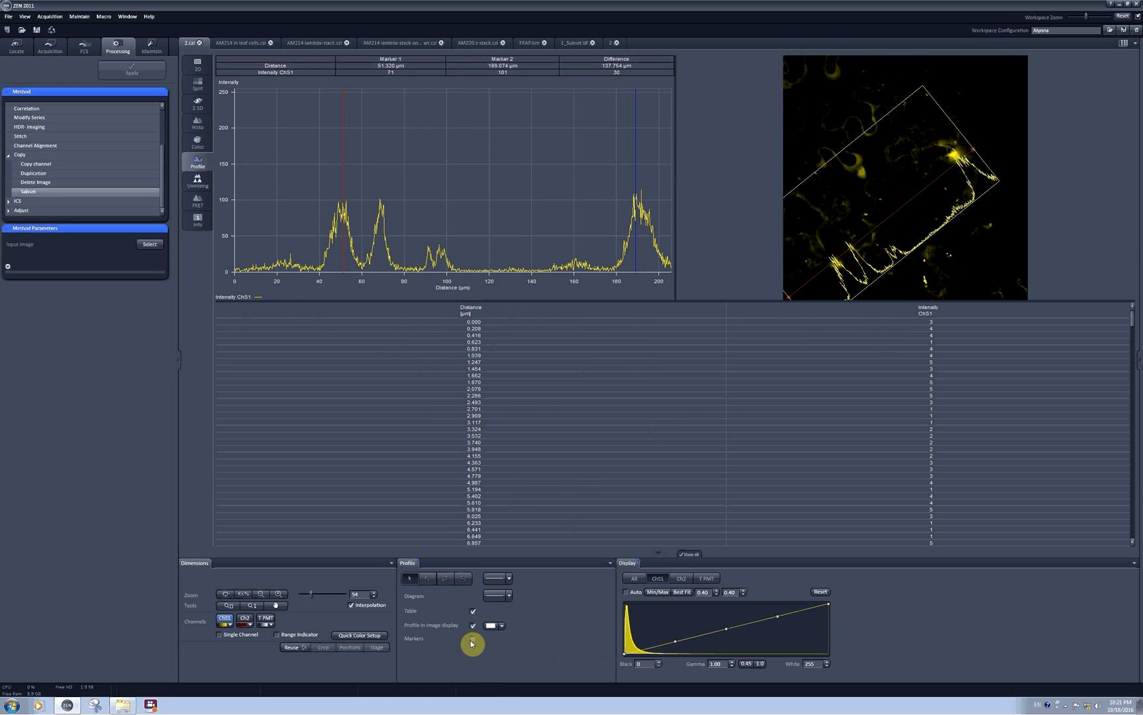
click(471, 640)
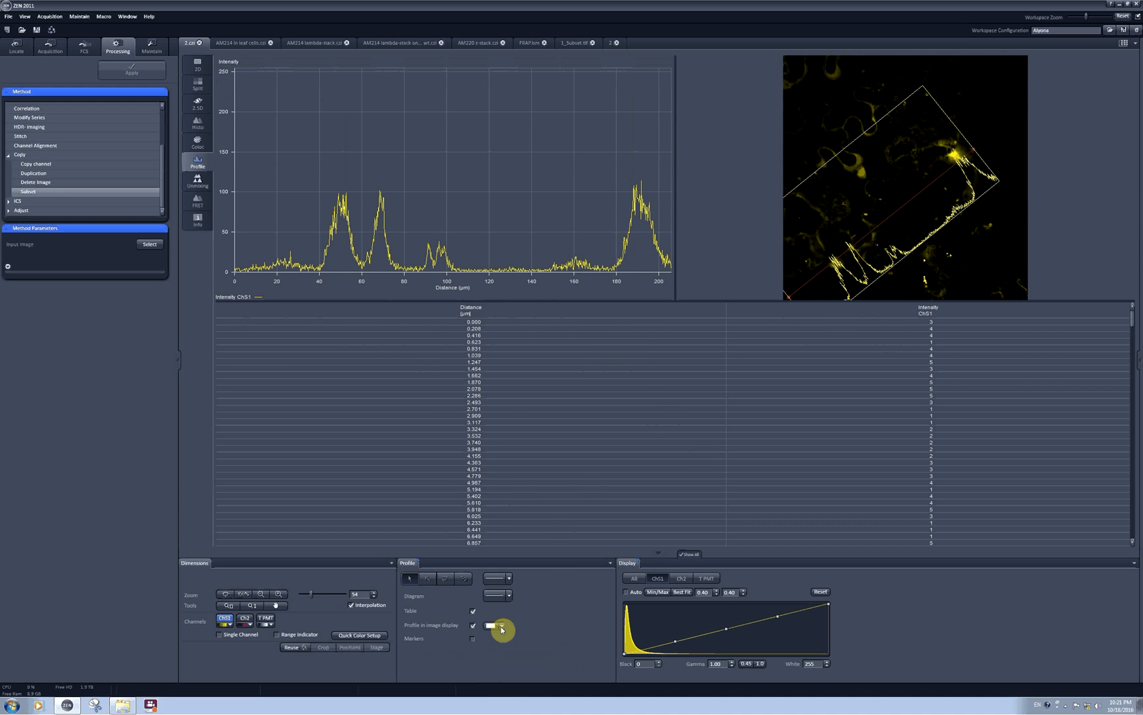
click(502, 625)
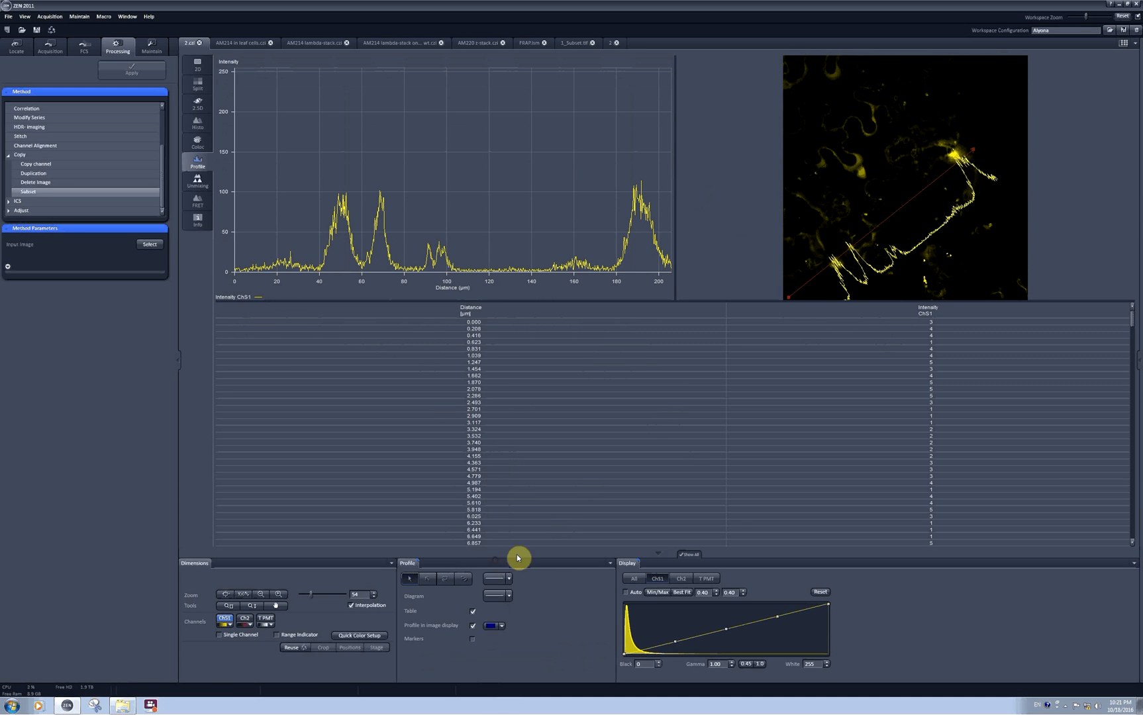
mouse_move(198, 167)
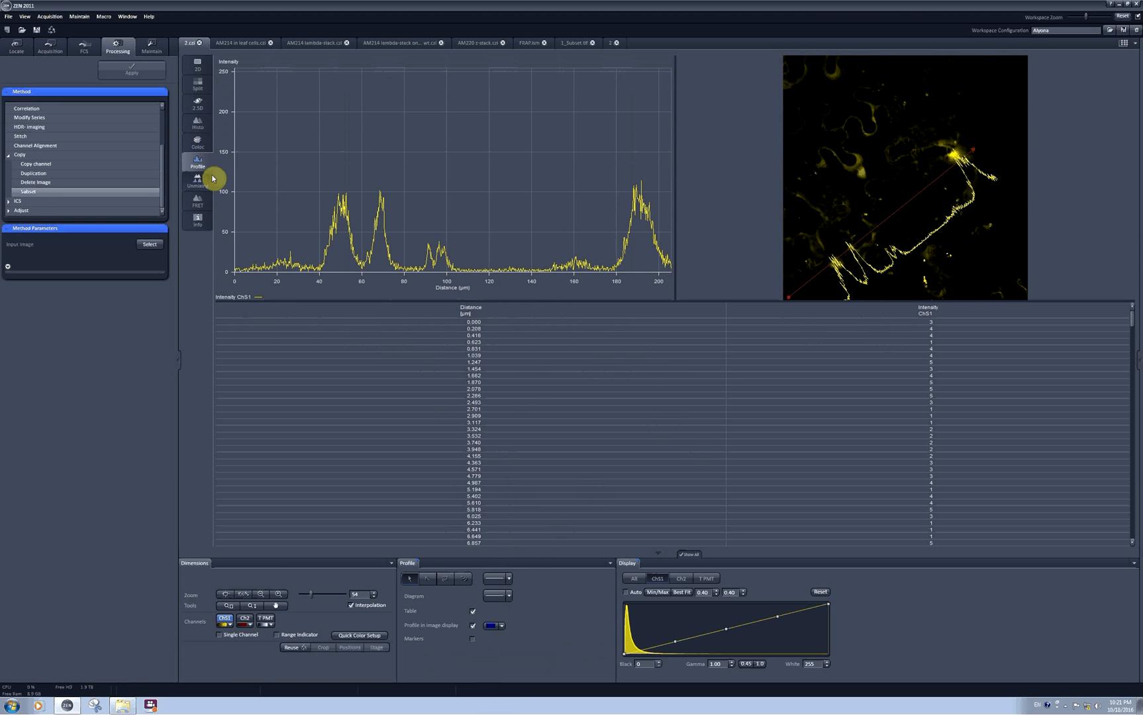
mouse_move(241, 276)
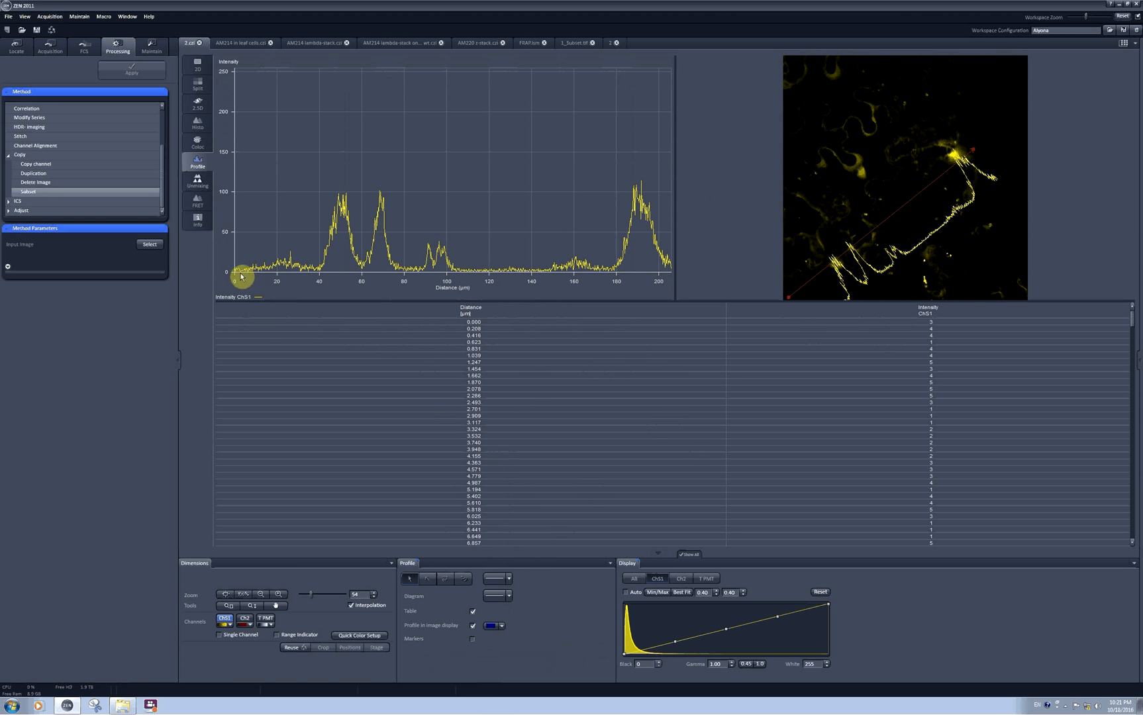
mouse_move(207, 117)
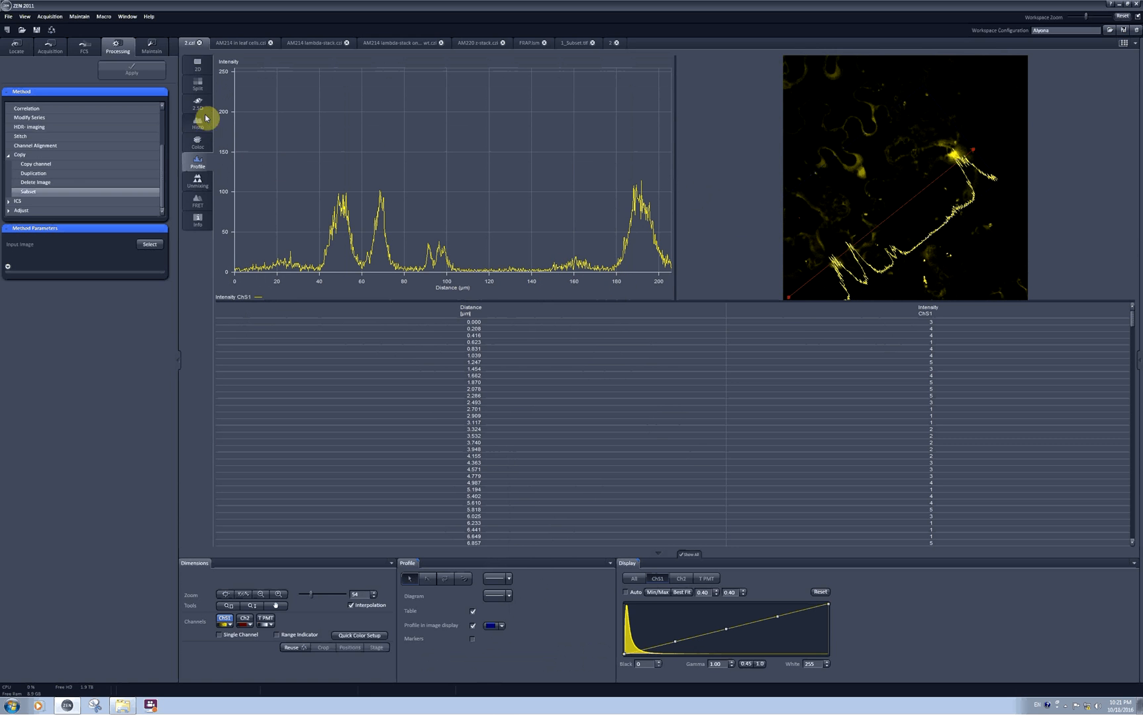
mouse_move(207, 129)
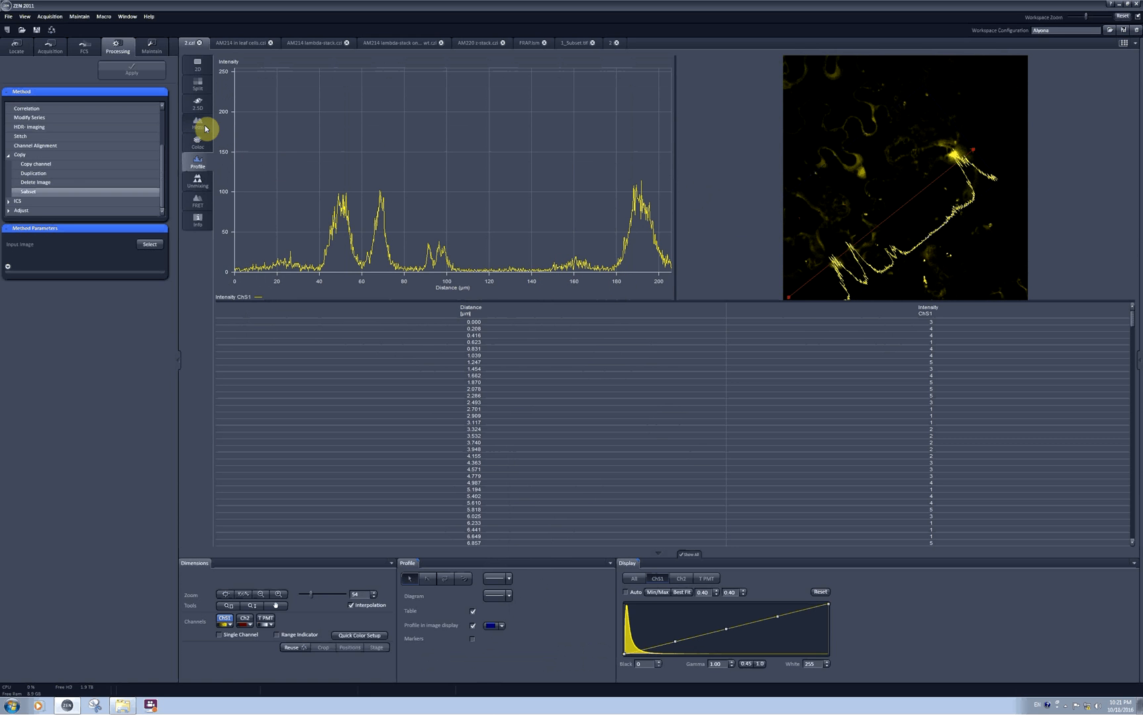